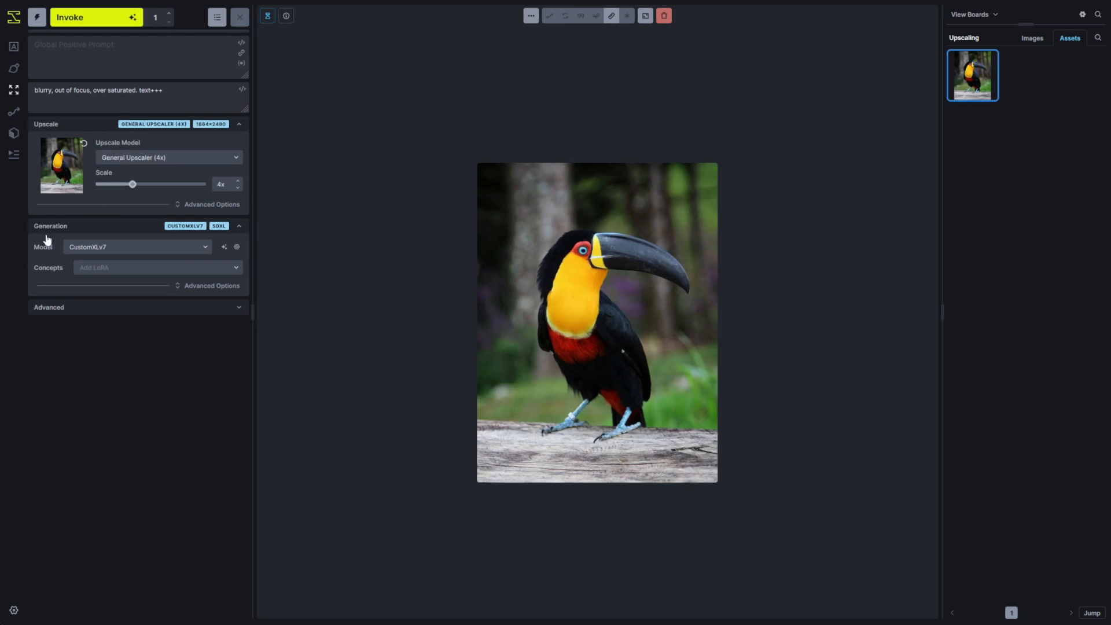
pyautogui.moveTo(577, 417)
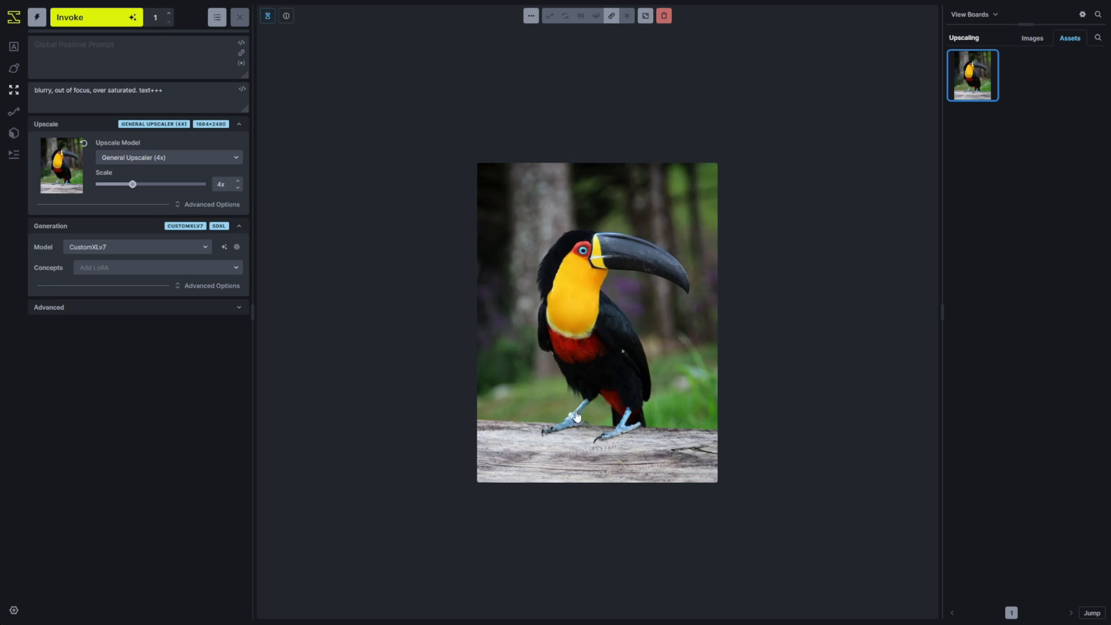
pyautogui.moveTo(516, 394)
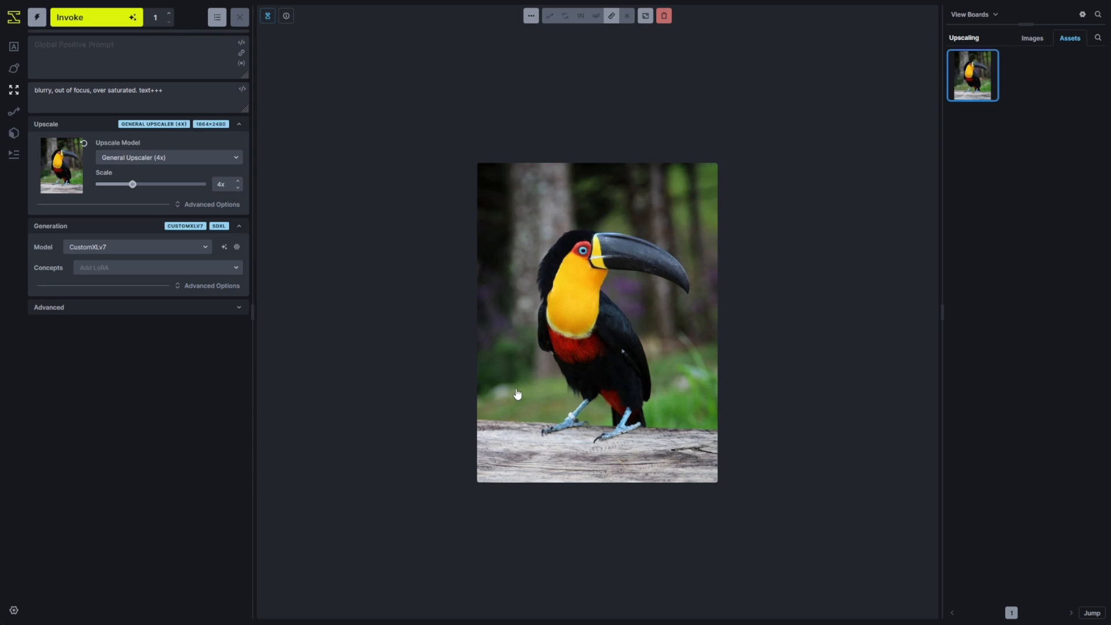
pyautogui.moveTo(446, 310)
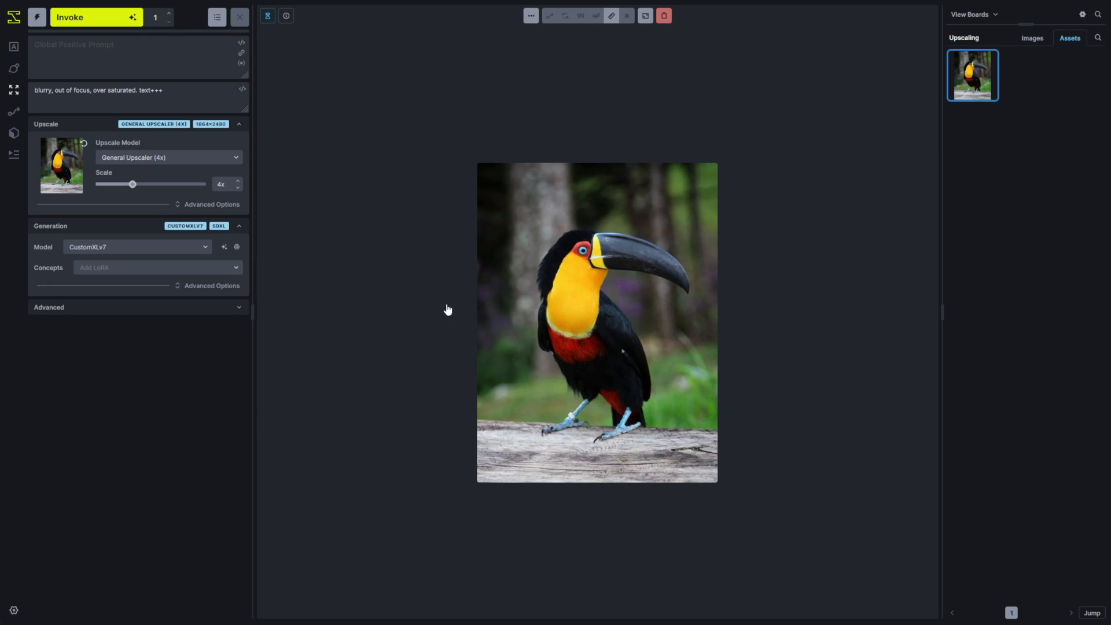
pyautogui.moveTo(145, 208)
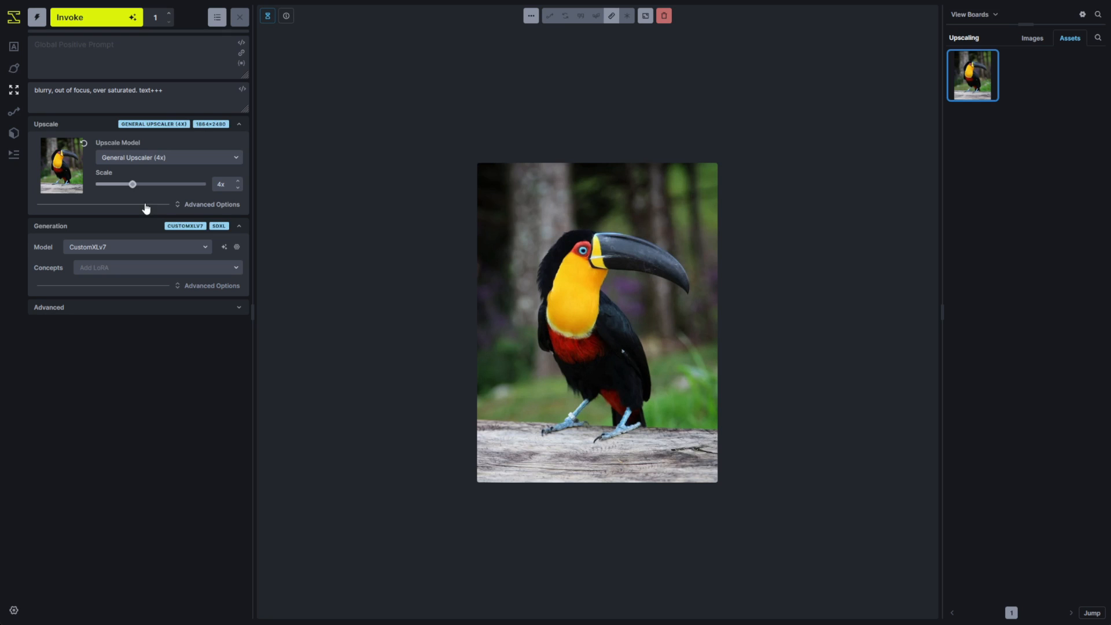
pyautogui.moveTo(128, 203)
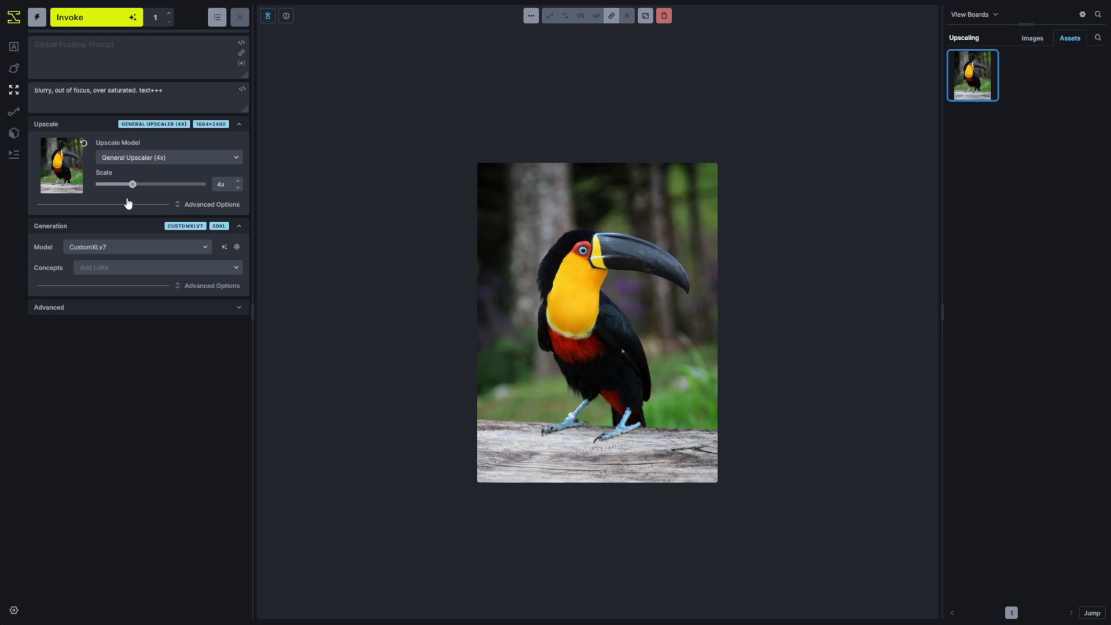
# Step: Enter a vibrant, sunlit, high-contrast bird HDR photography prompt and queue the 4x upscale
pyautogui.click(211, 204)
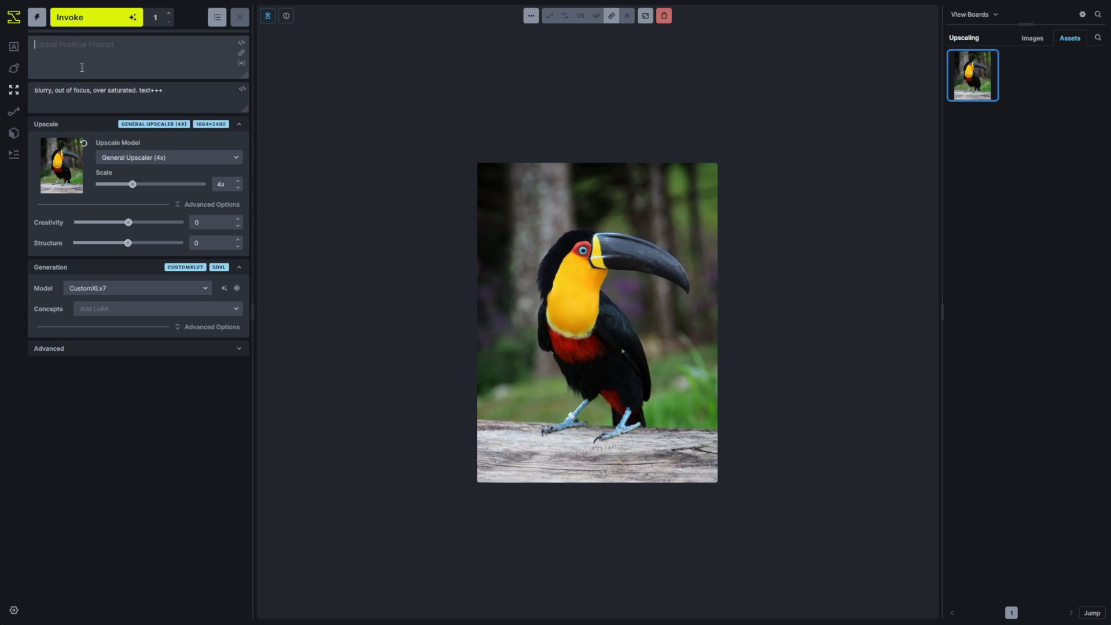
pyautogui.write('a vibrant bird, detailed, a high contrast, inviting warmth, sunlit elements, dynamic composition, 35mm lens, f/2.8, environmental context, detailed hdr photography')
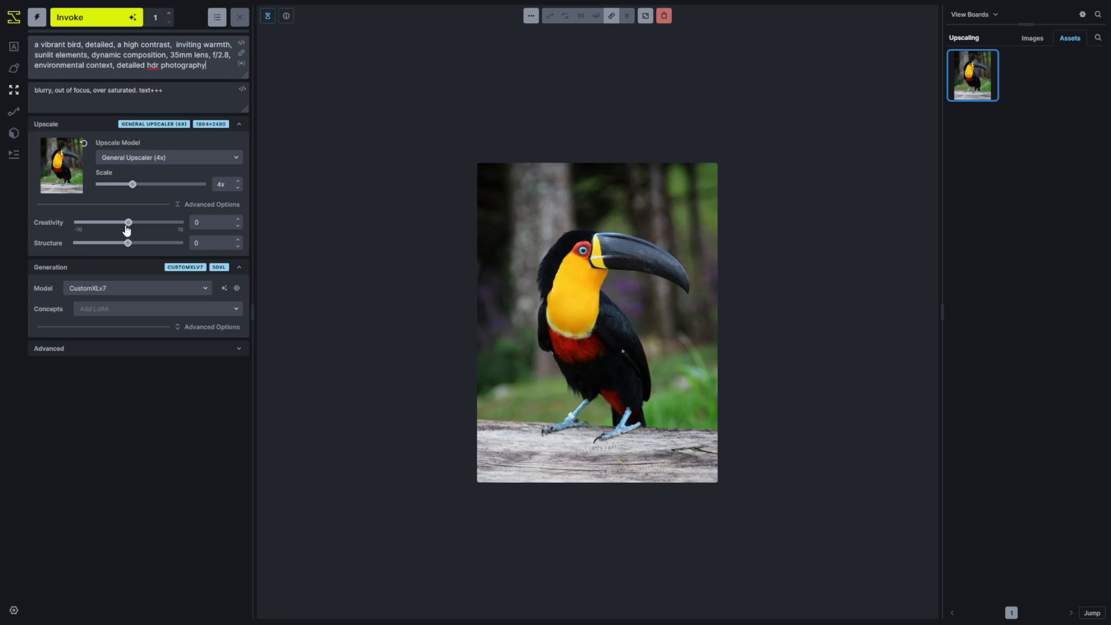
pyautogui.moveTo(104, 278)
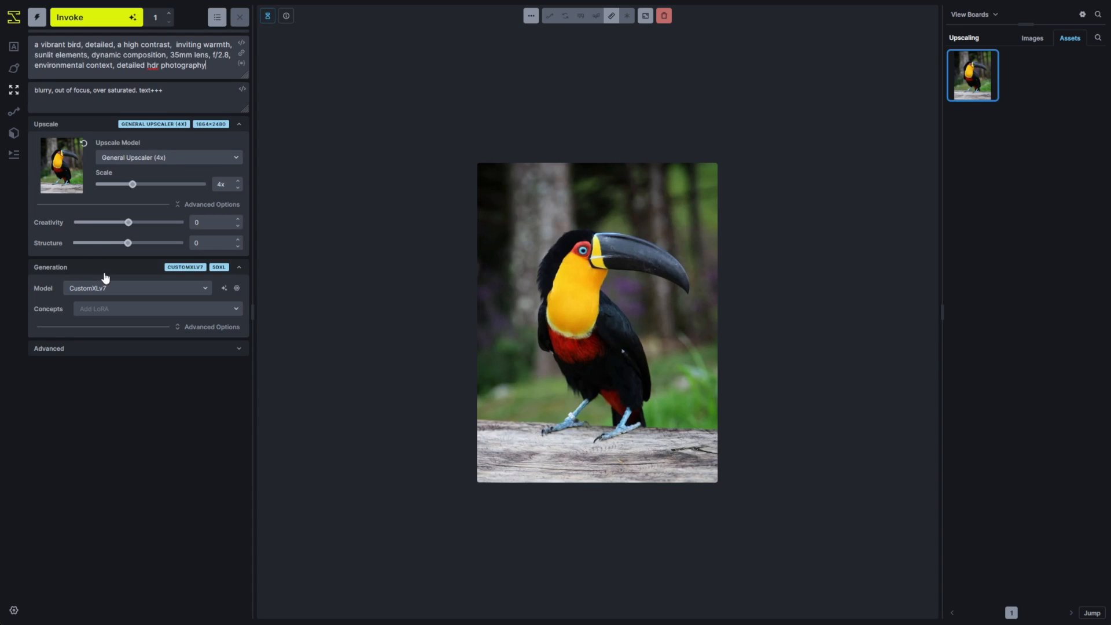
pyautogui.moveTo(110, 17)
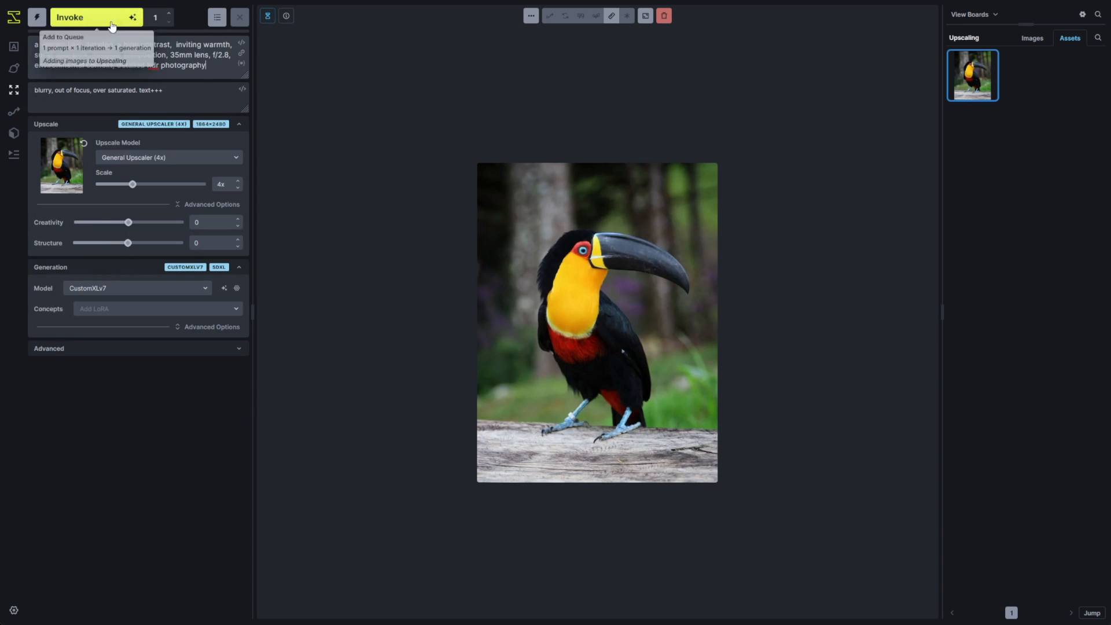
pyautogui.click(95, 17)
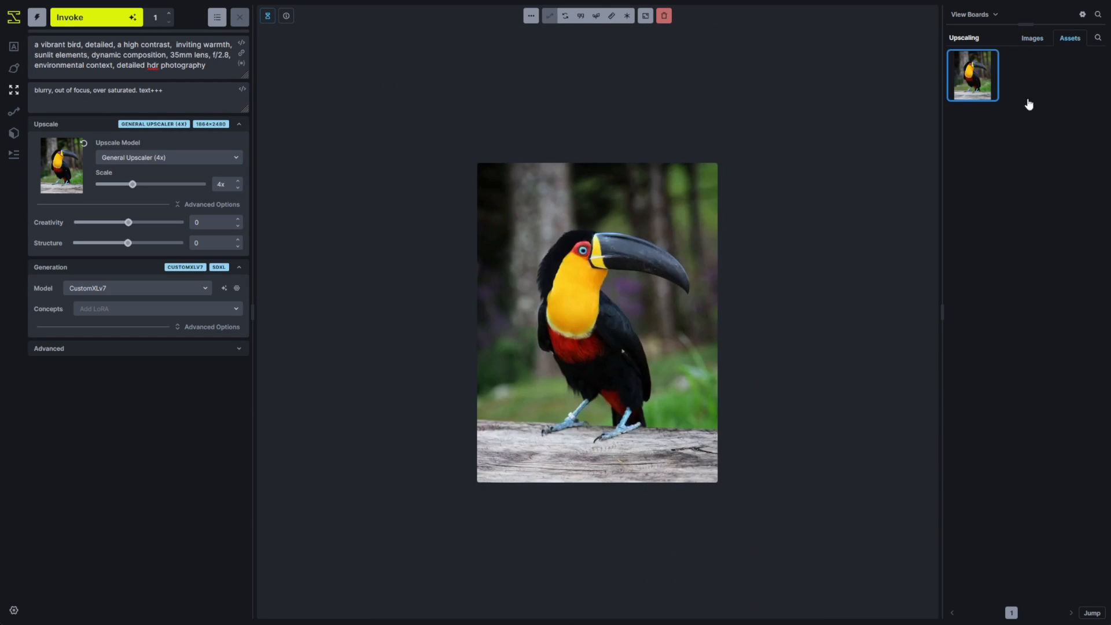
# Step: Compare the original toucan with its 4x upscale, sweeping the slider divider back and forth
pyautogui.rightClick(973, 75)
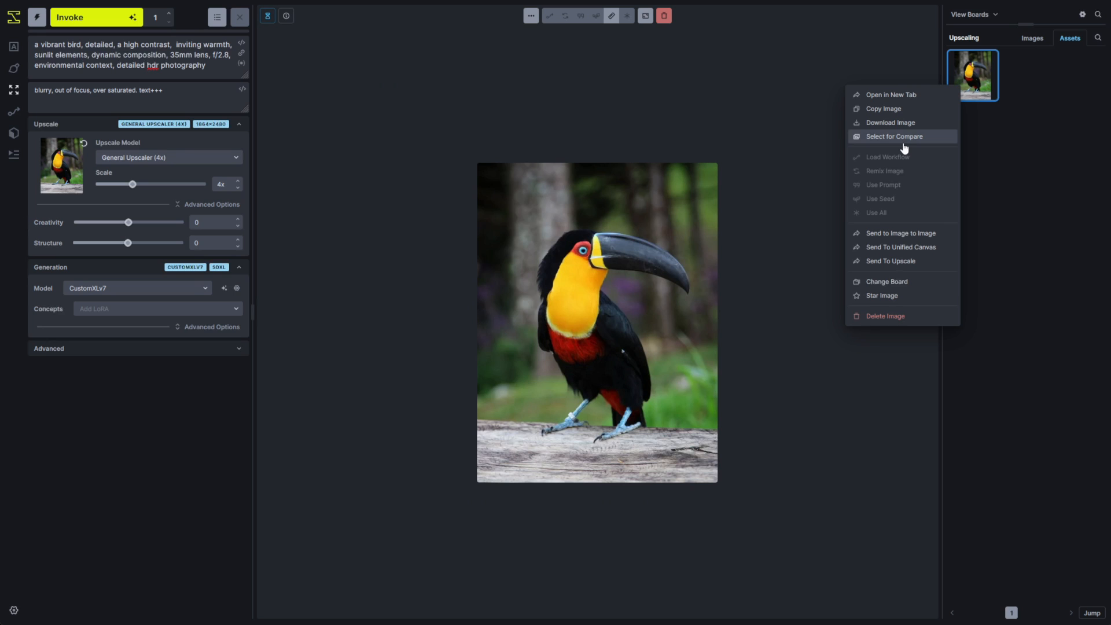
pyautogui.click(894, 136)
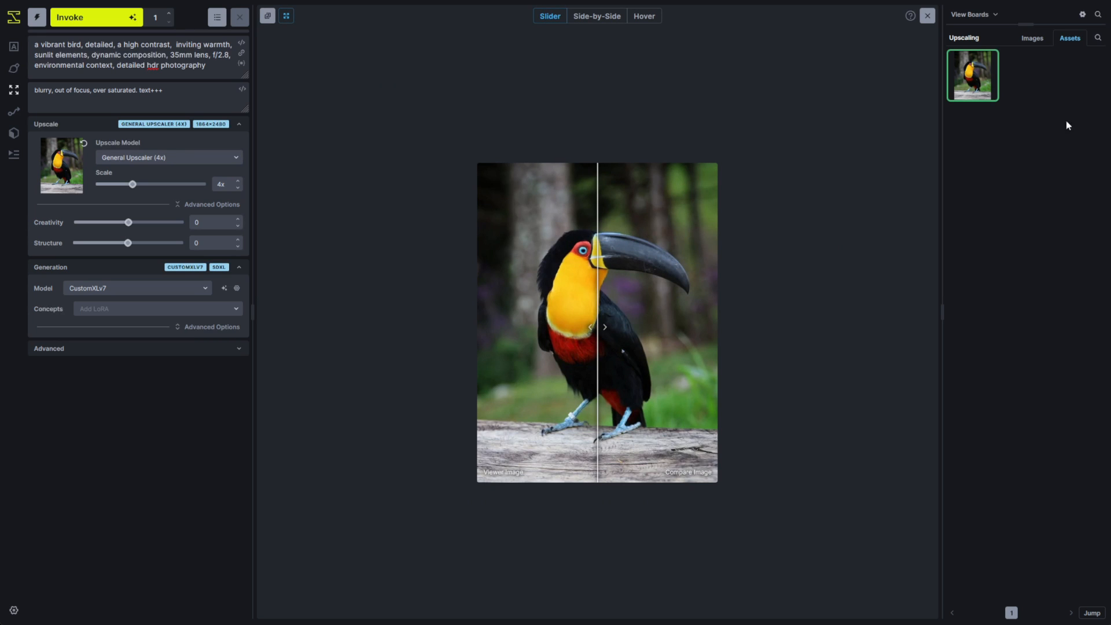
pyautogui.click(1032, 37)
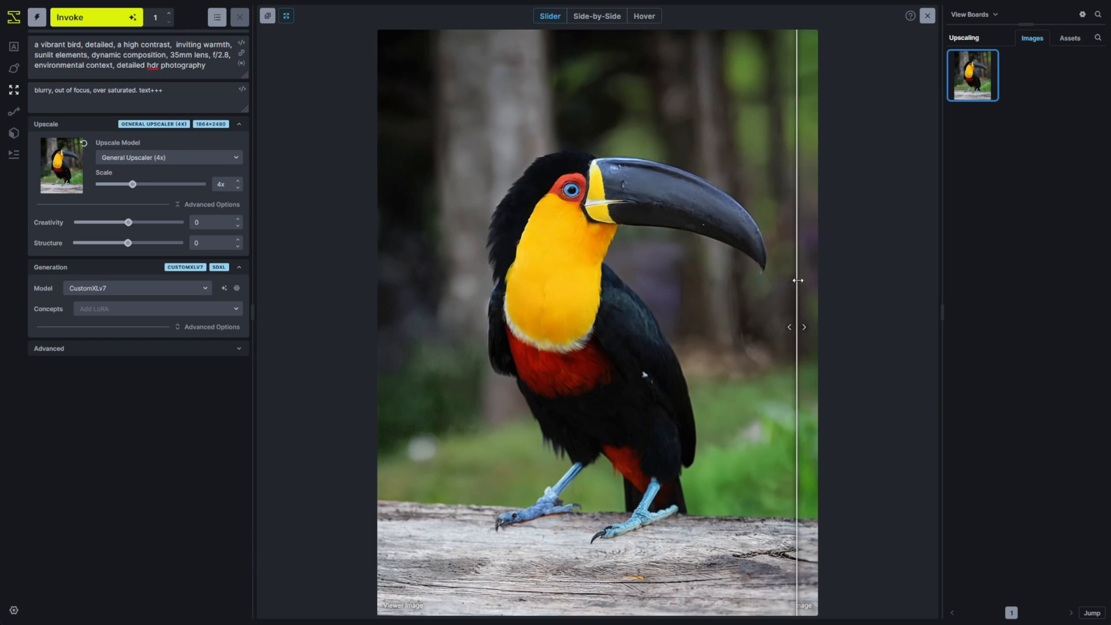
pyautogui.moveTo(798, 280); pyautogui.dragTo(666, 286)
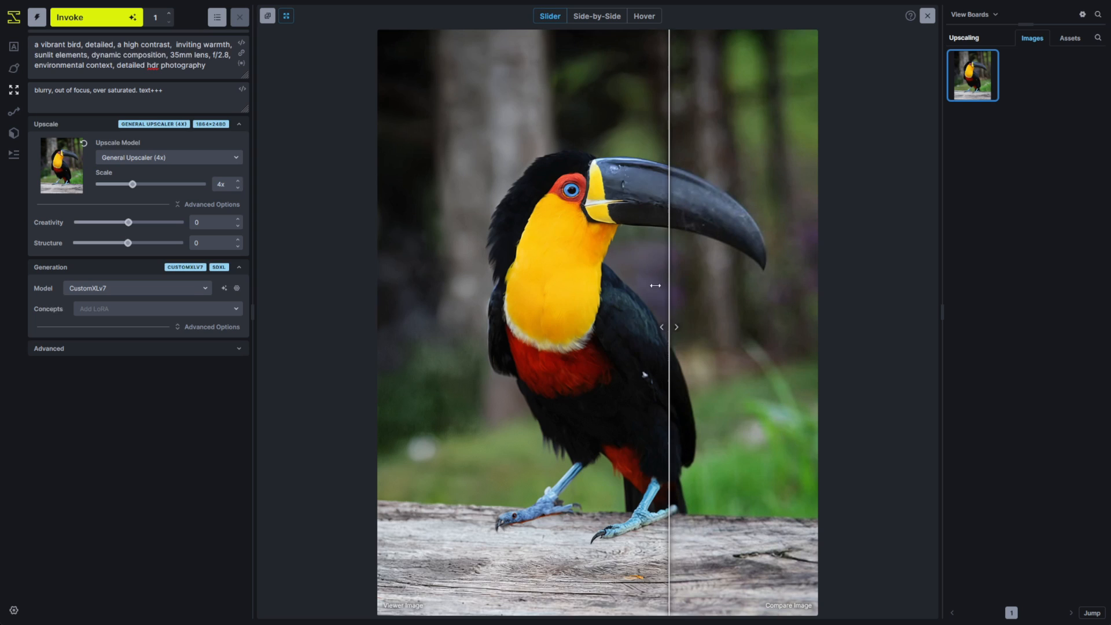
pyautogui.moveTo(656, 285); pyautogui.dragTo(393, 286)
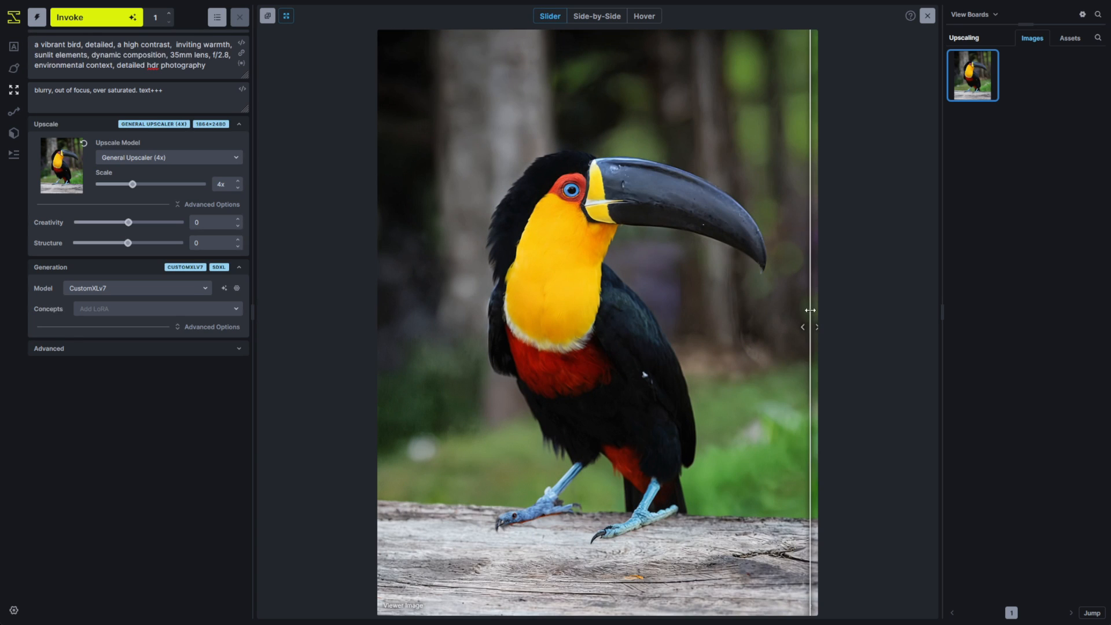
pyautogui.moveTo(811, 310); pyautogui.dragTo(454, 328)
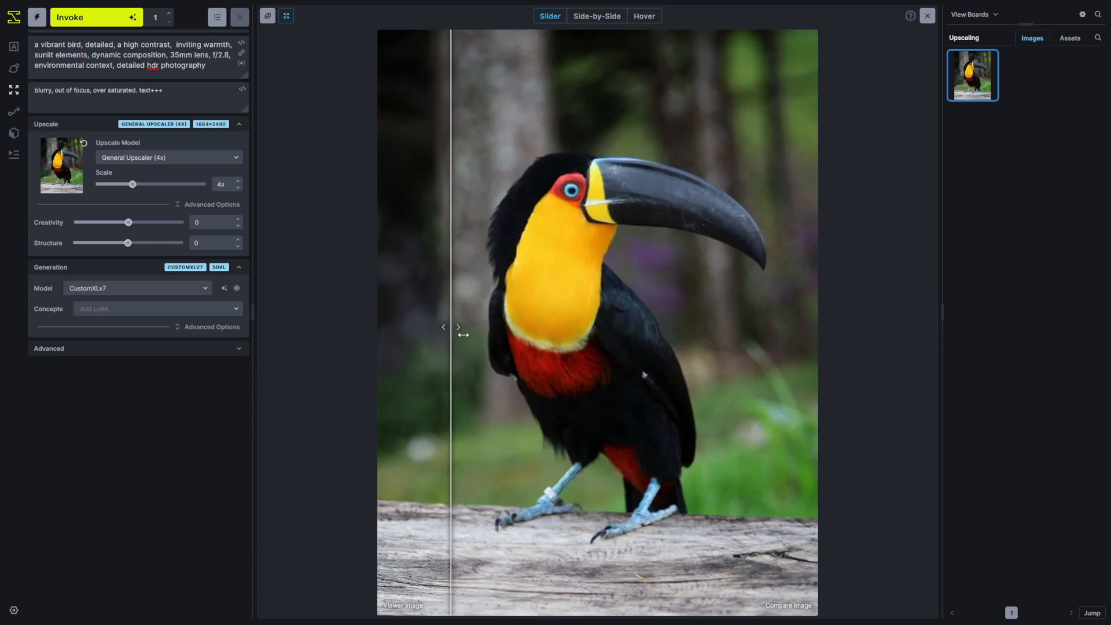
pyautogui.moveTo(457, 326); pyautogui.dragTo(808, 326)
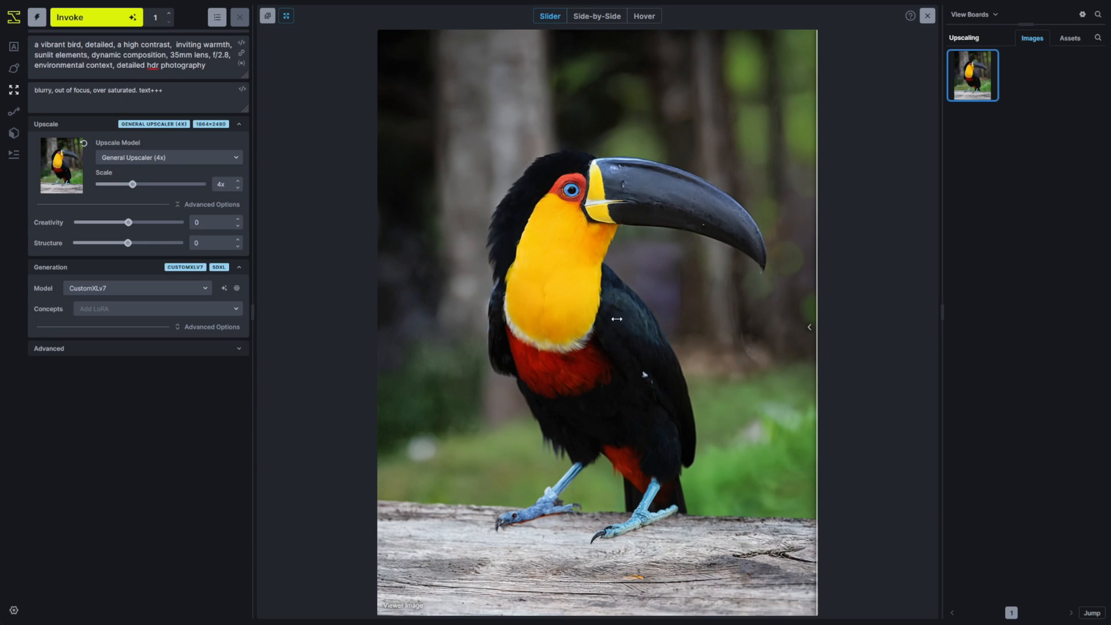
pyautogui.moveTo(574, 360)
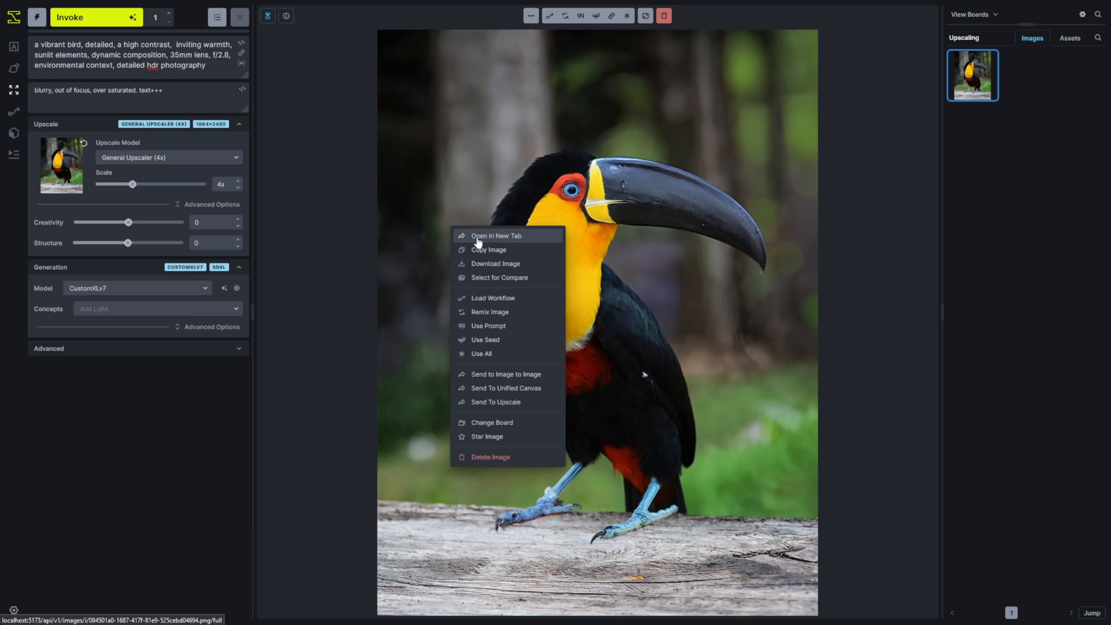
# Step: Open the upscaled toucan image in its own browser tab
pyautogui.click(496, 236)
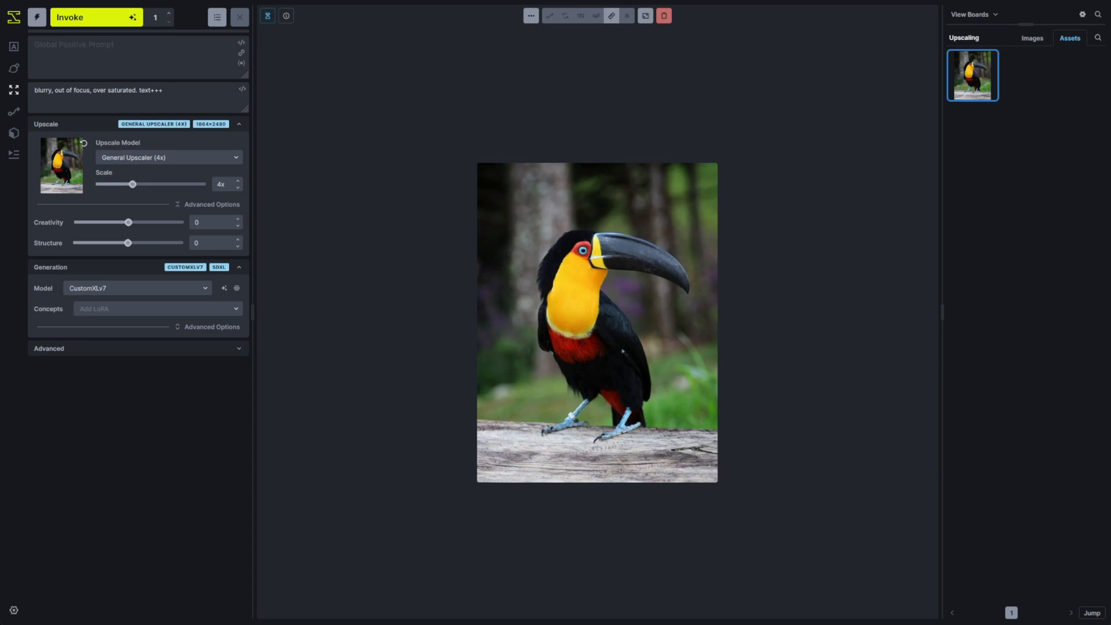
# Step: Switch the generation scheduler from Euler to KDPM 2
pyautogui.click(211, 326)
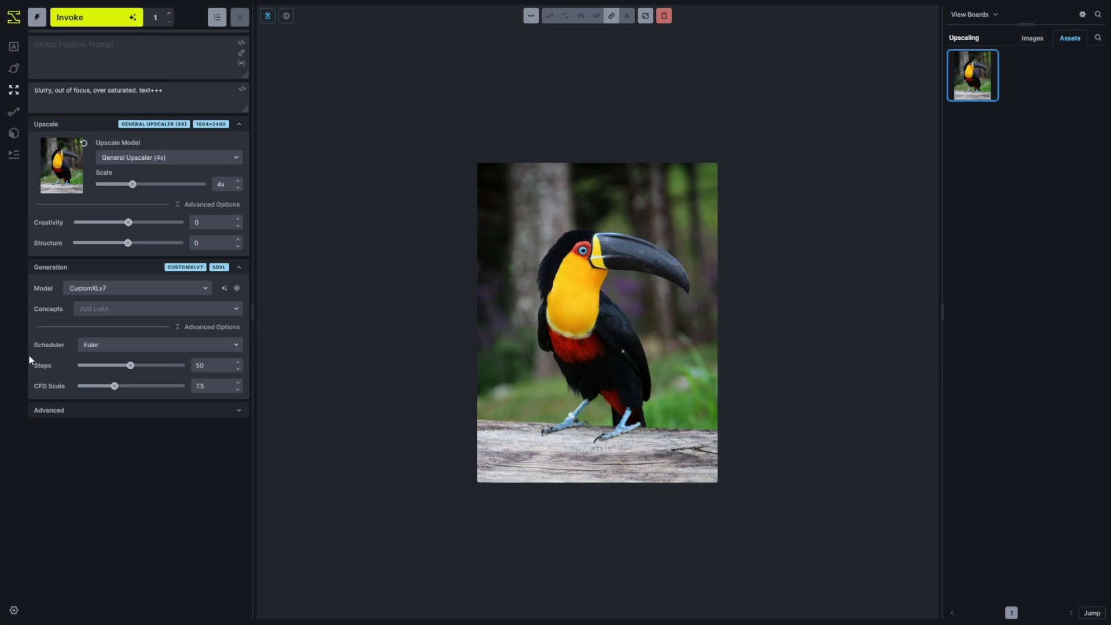
pyautogui.moveTo(158, 445)
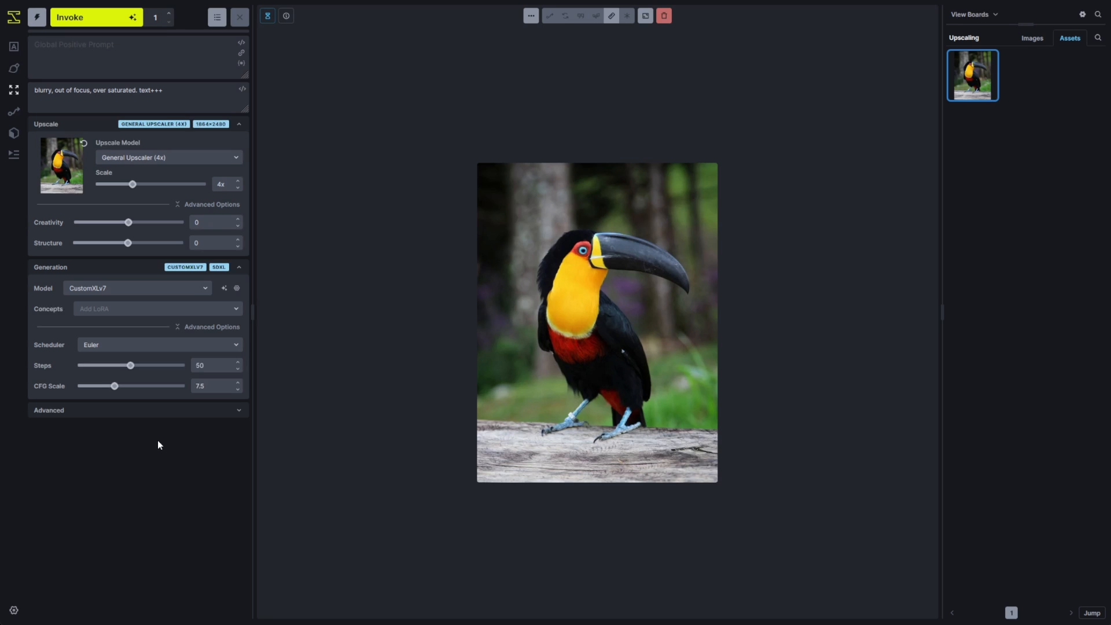
pyautogui.moveTo(154, 435)
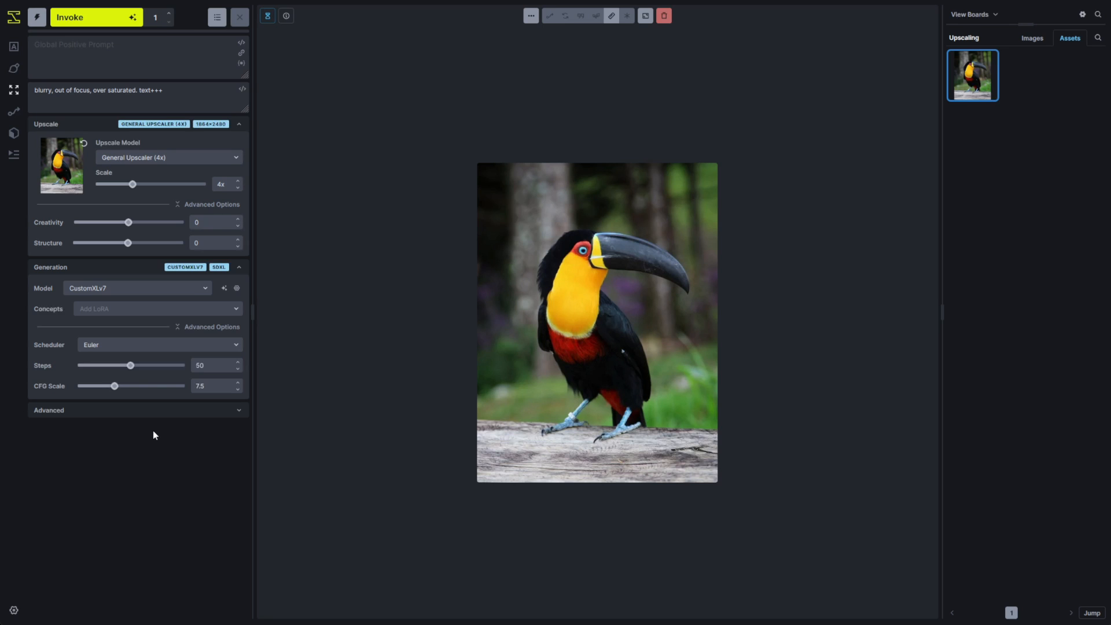
pyautogui.click(160, 345)
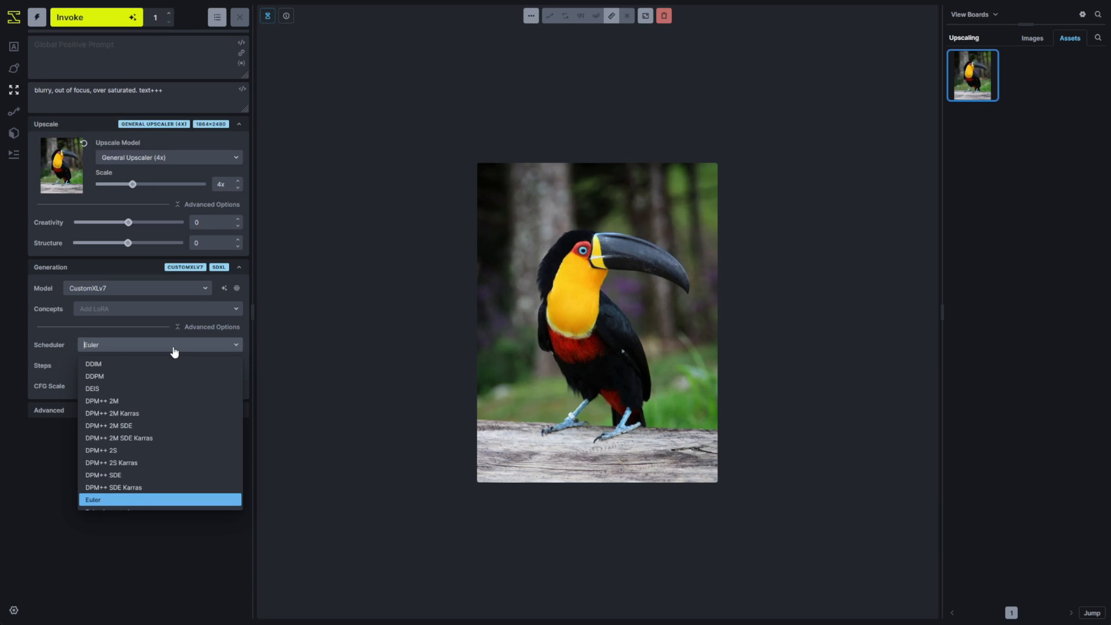
pyautogui.moveTo(145, 452)
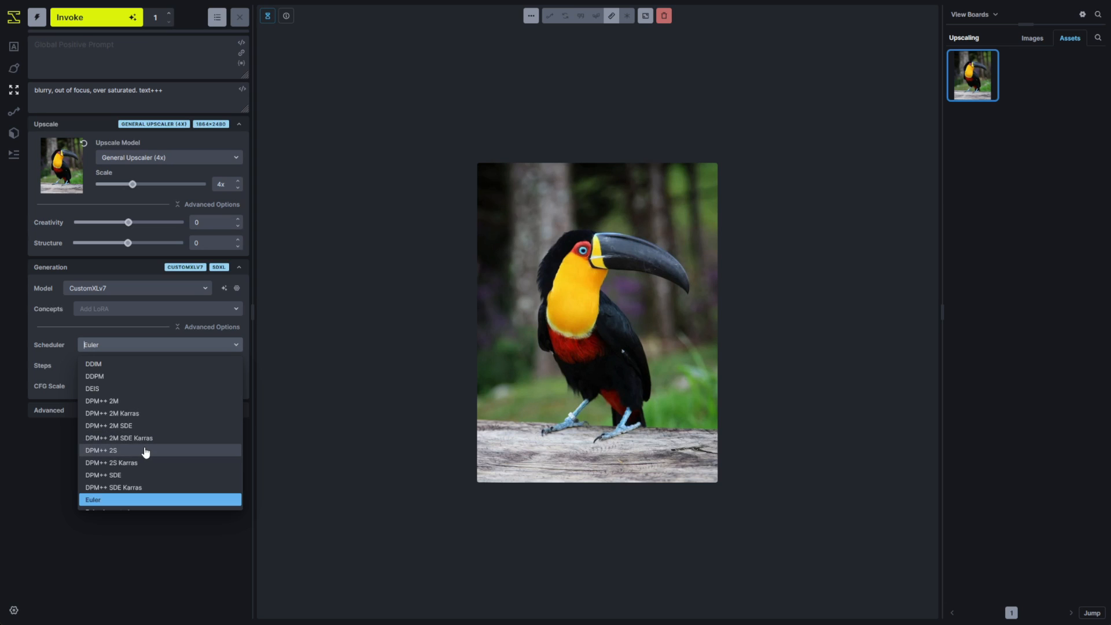
pyautogui.write('kdpm')
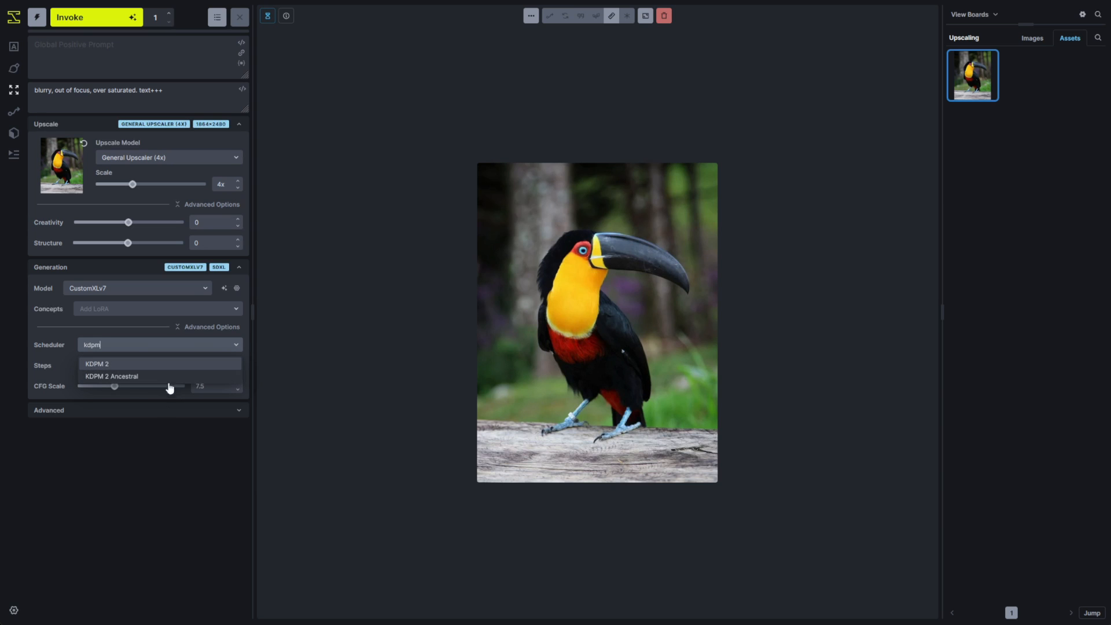
pyautogui.click(97, 363)
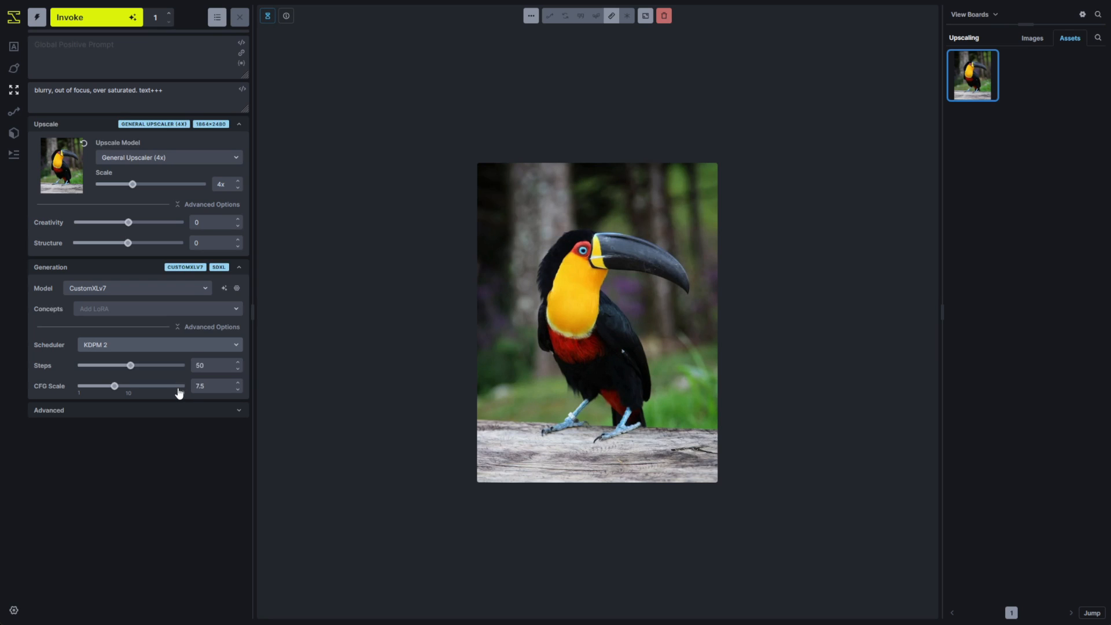
pyautogui.moveTo(154, 377)
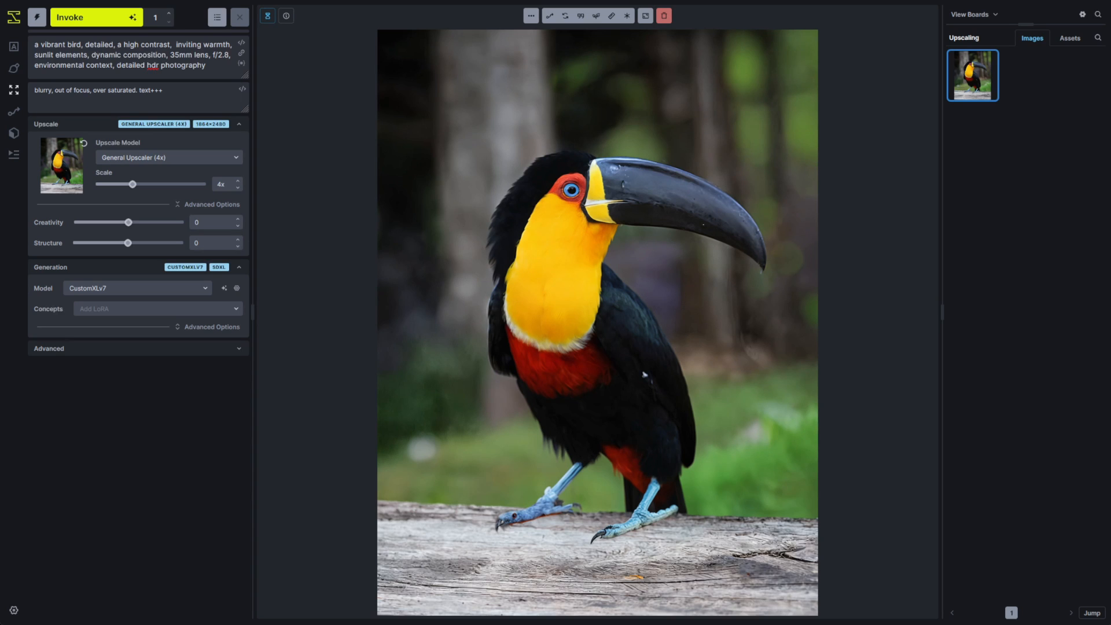
# Step: Prompt for an oil painting with deep impasto and glazed brushstrokes; creativity 4, structure -2
pyautogui.click(189, 73)
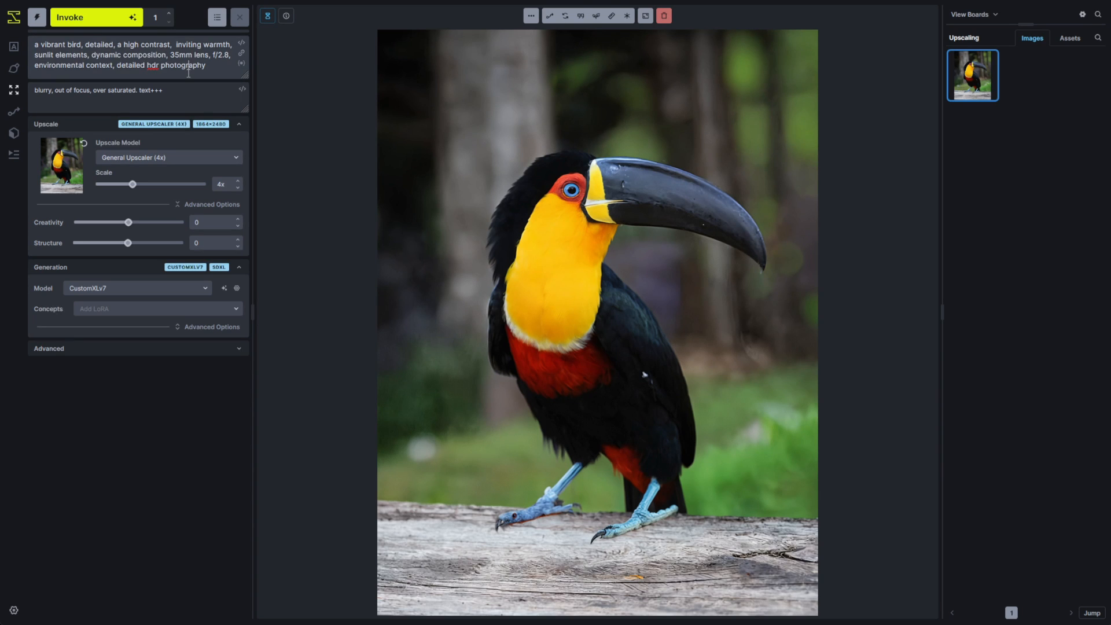
pyautogui.write('a painting of a vibrant bird, oil painting, deep impasto, glazed brushstrokes')
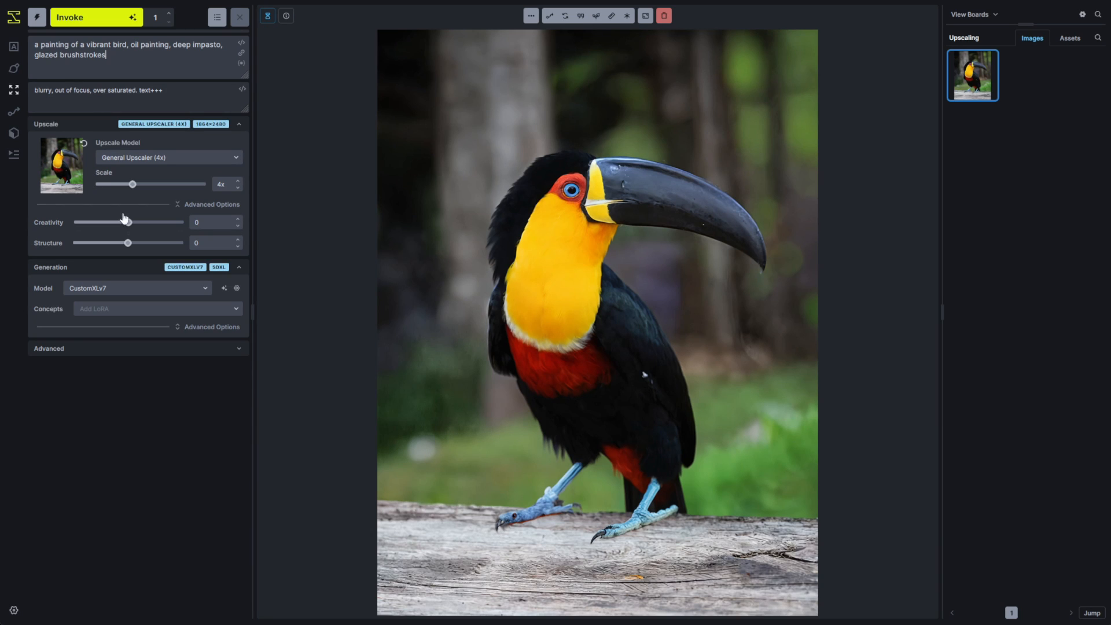
pyautogui.moveTo(128, 222); pyautogui.dragTo(151, 222)
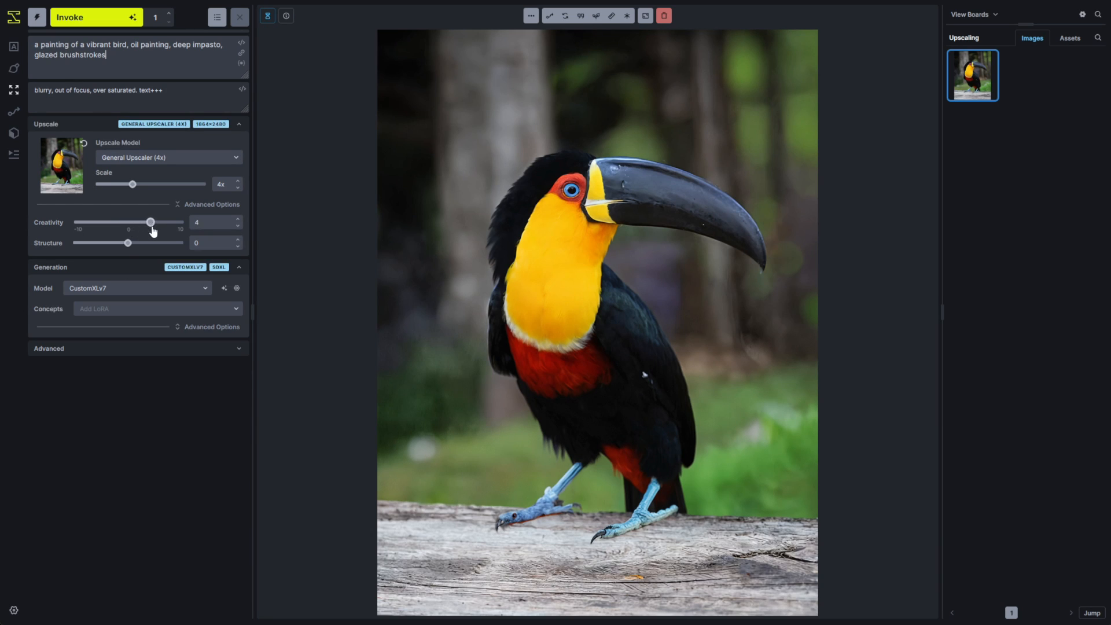
pyautogui.moveTo(129, 243); pyautogui.dragTo(117, 243)
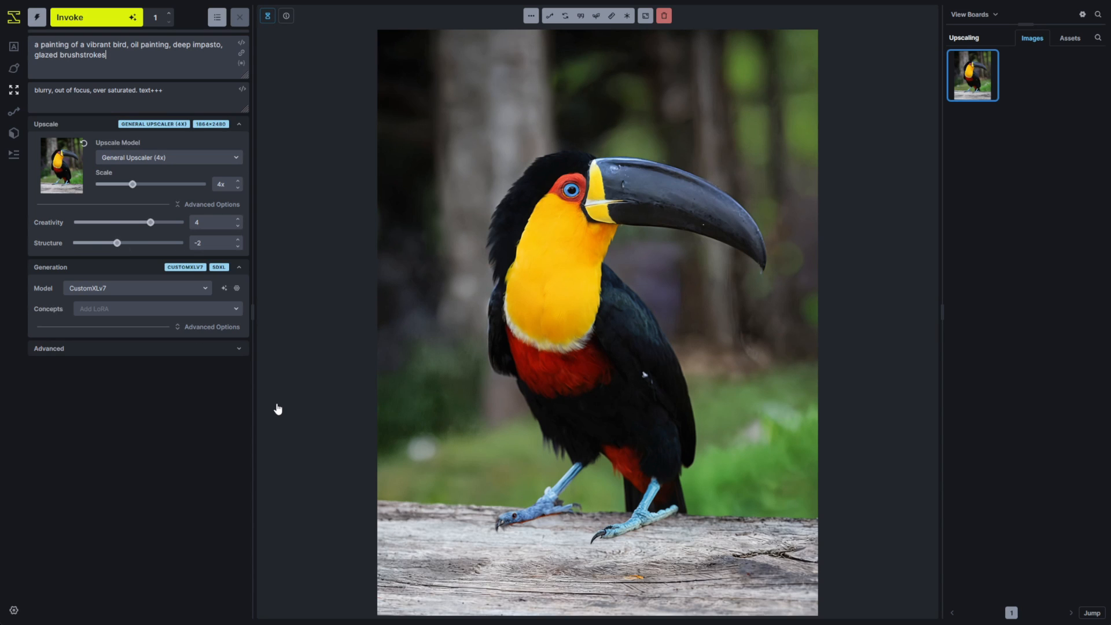
pyautogui.moveTo(97, 17)
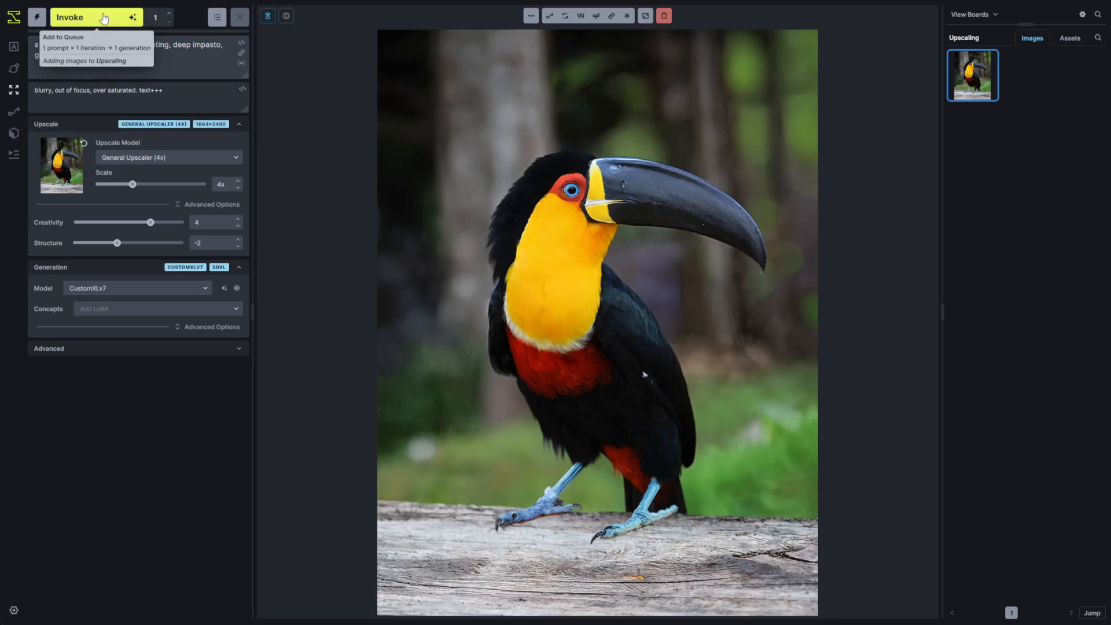
# Step: Queue the painterly upscale and select the finished oil-painting toucan in the gallery
pyautogui.click(80, 17)
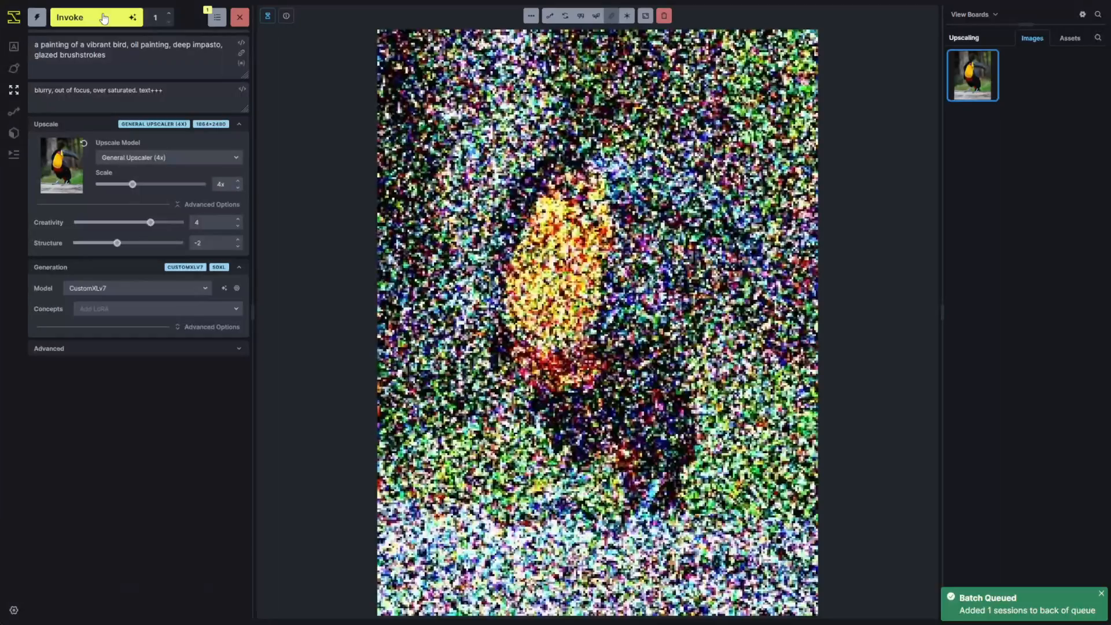
pyautogui.click(92, 17)
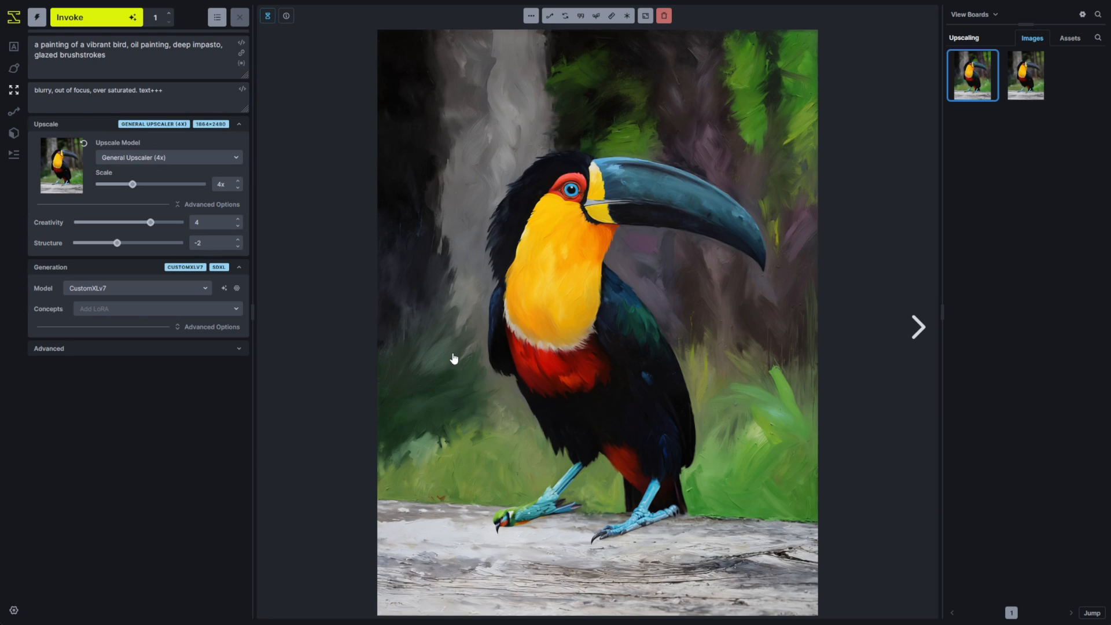
pyautogui.moveTo(507, 307)
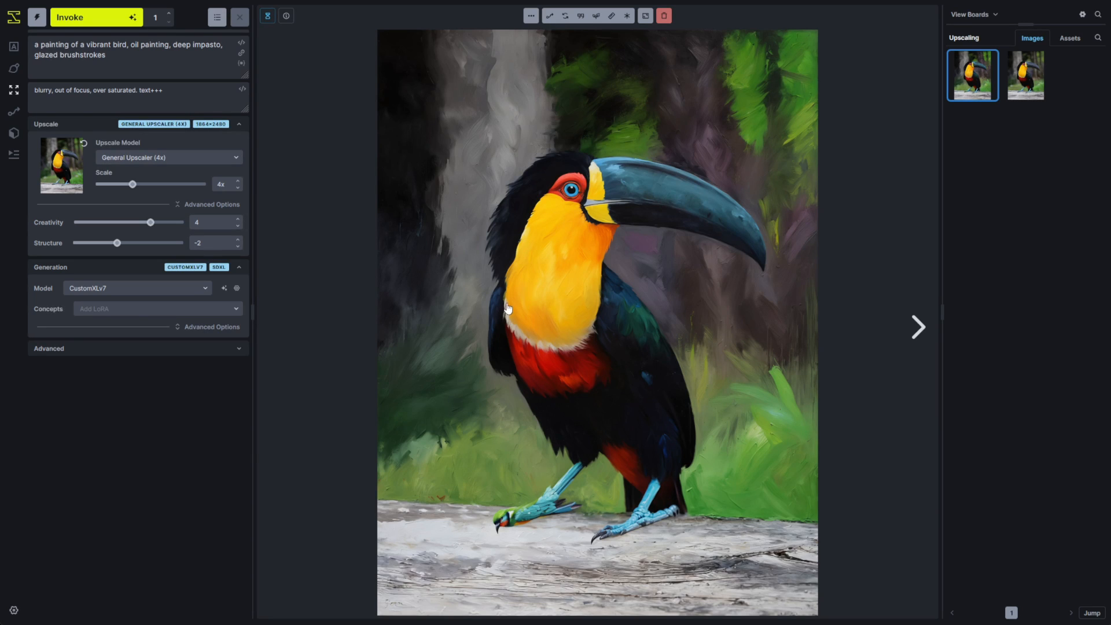
pyautogui.click(1025, 75)
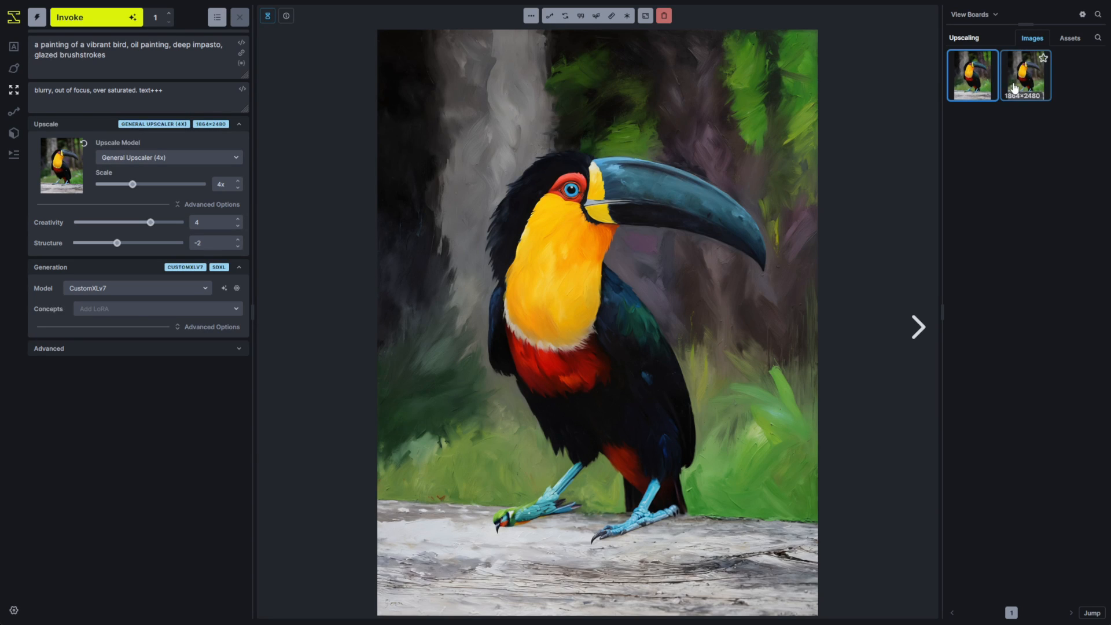
# Step: Compare the painting with the photo upscale, dragging the divider left then right across the bird
pyautogui.click(1024, 76)
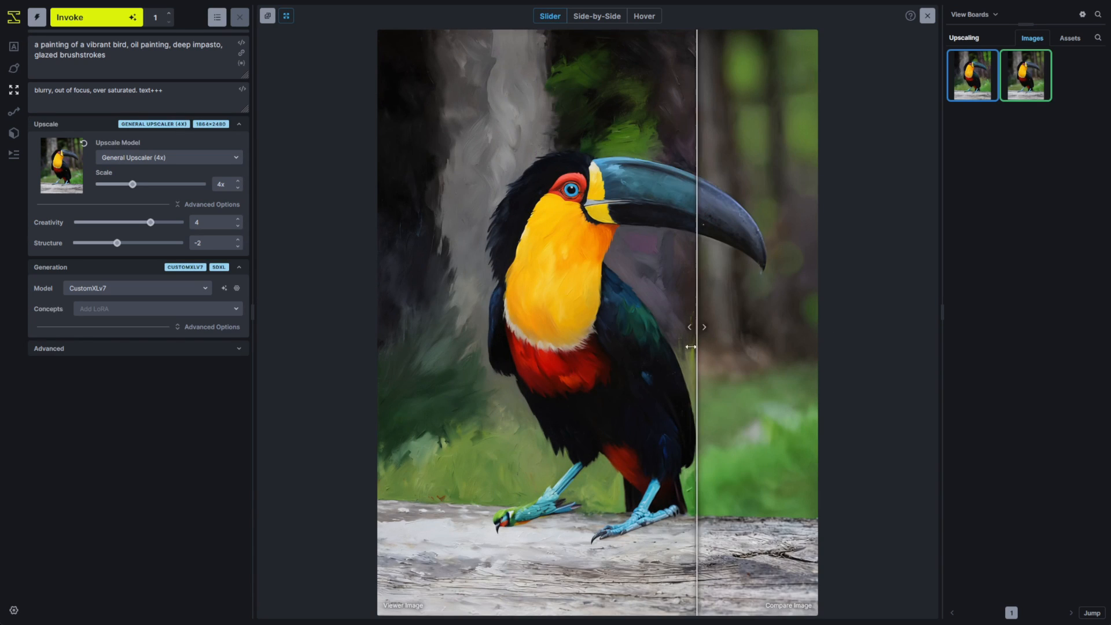
pyautogui.moveTo(692, 346); pyautogui.dragTo(560, 381)
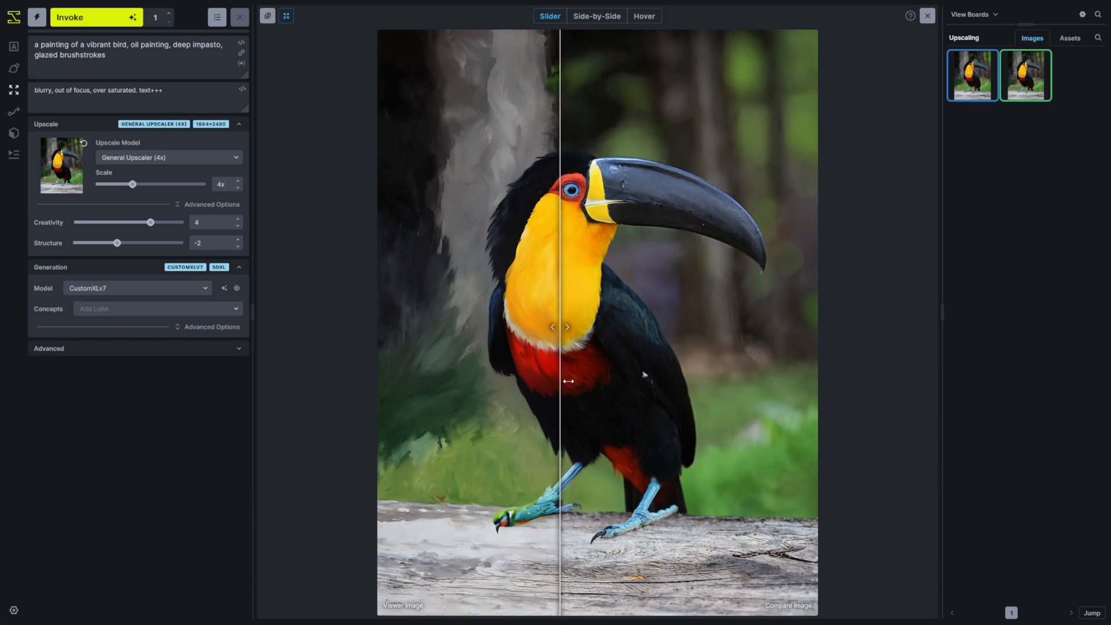
pyautogui.moveTo(568, 382); pyautogui.dragTo(660, 362)
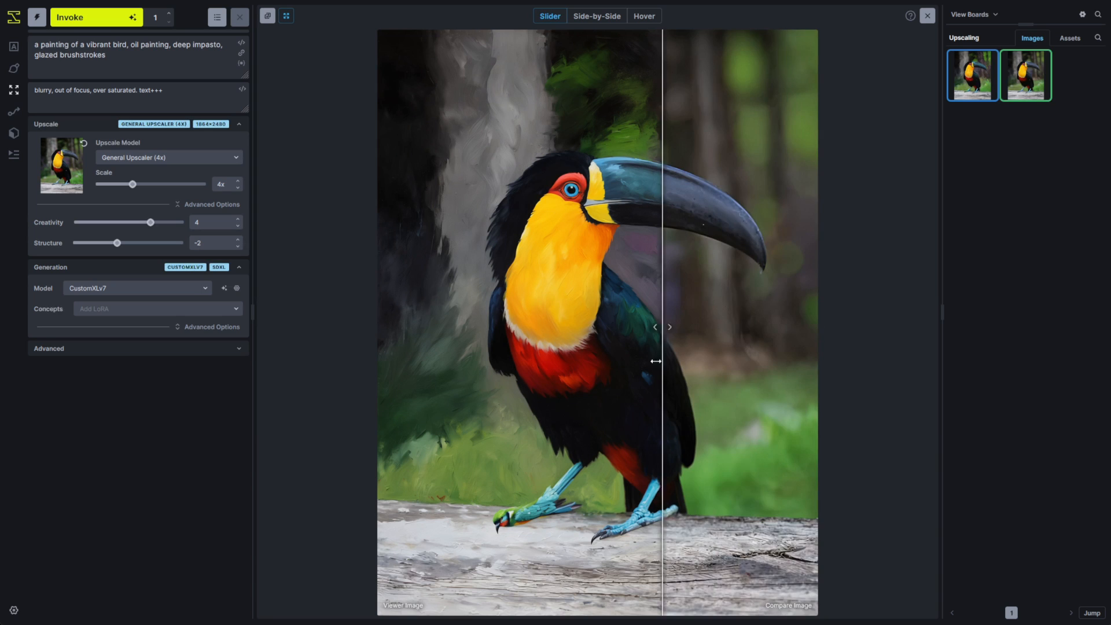